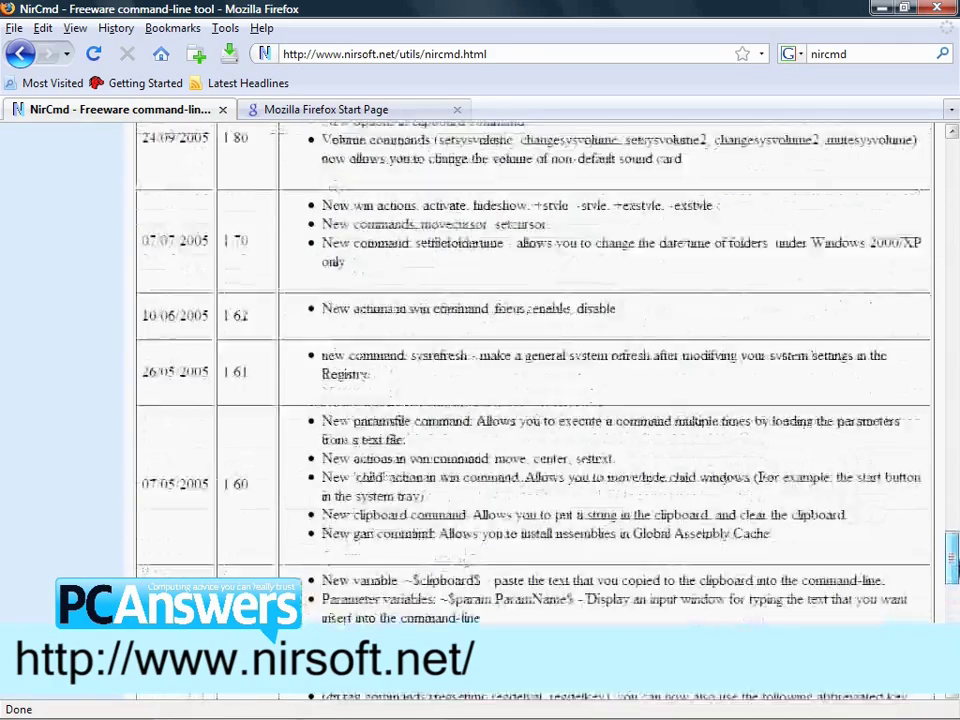
Extract the nircmd zip on the desktop into a nircmd folder.
scroll(down, 3)
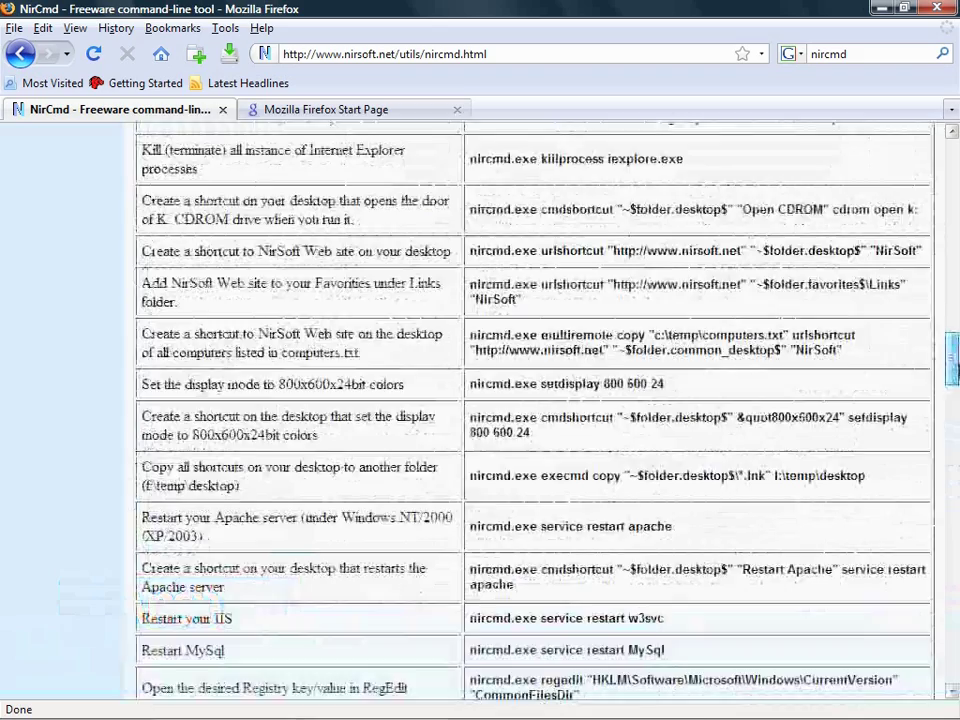
scroll(down, 3)
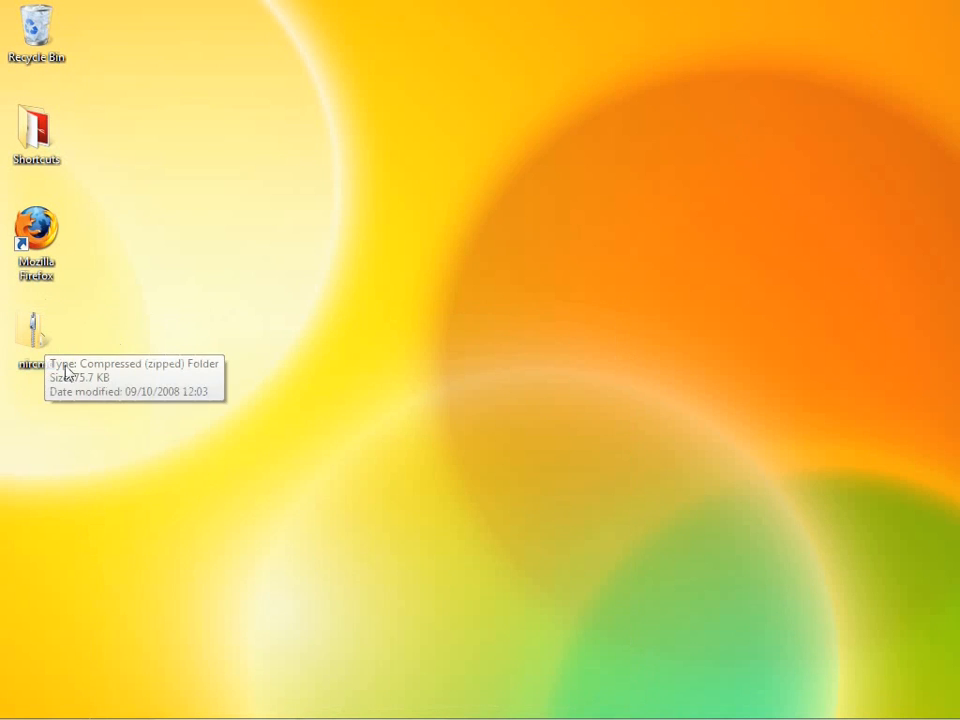
click(36, 335)
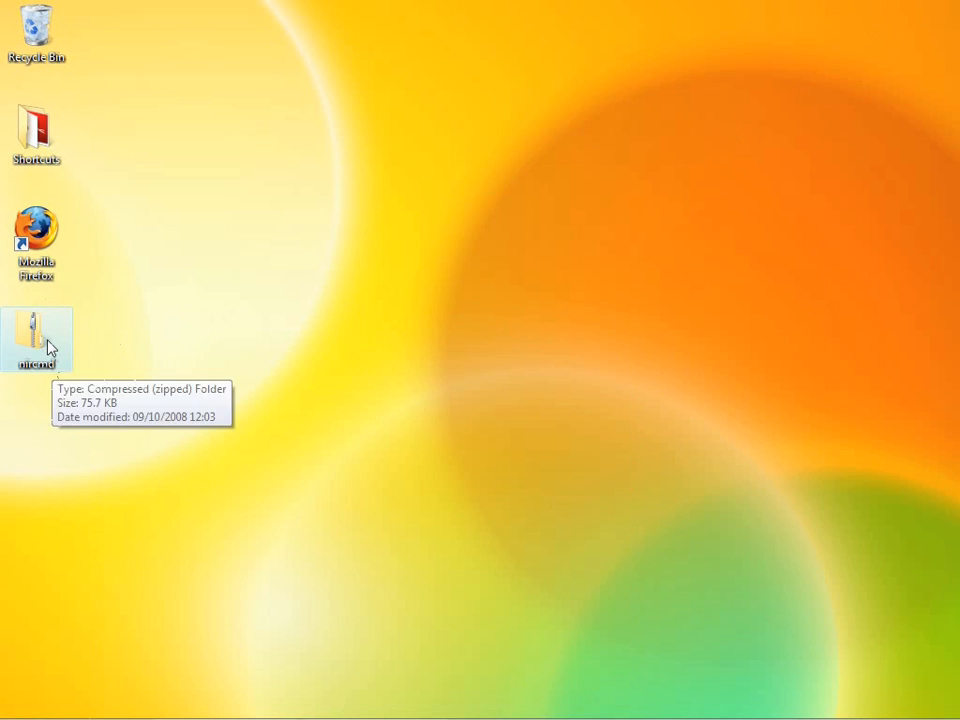
double_click(37, 332)
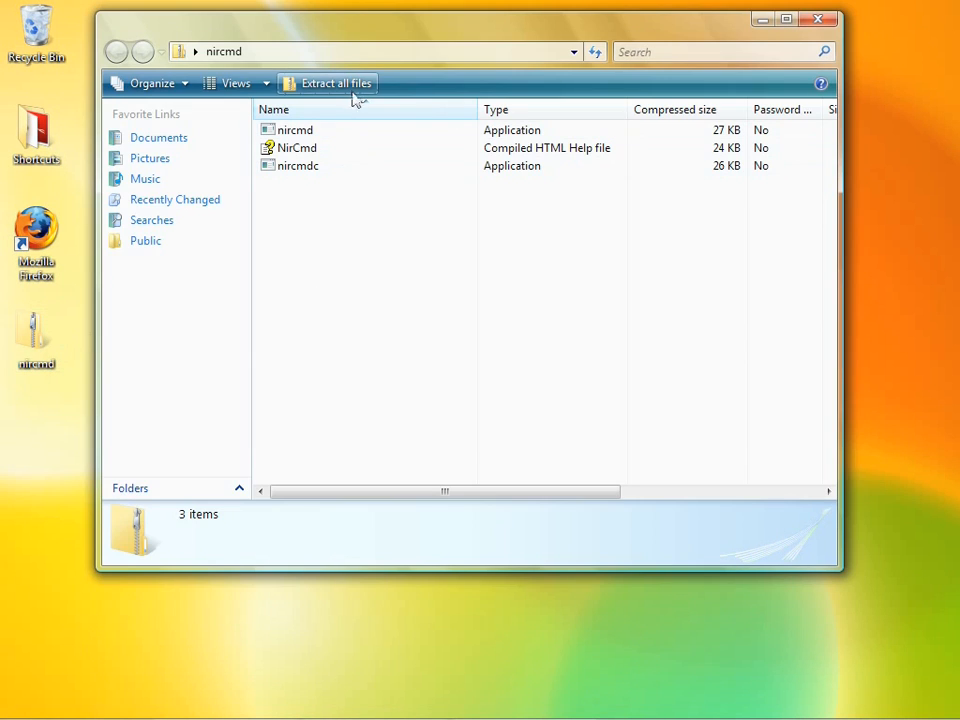
mouse_move(349, 90)
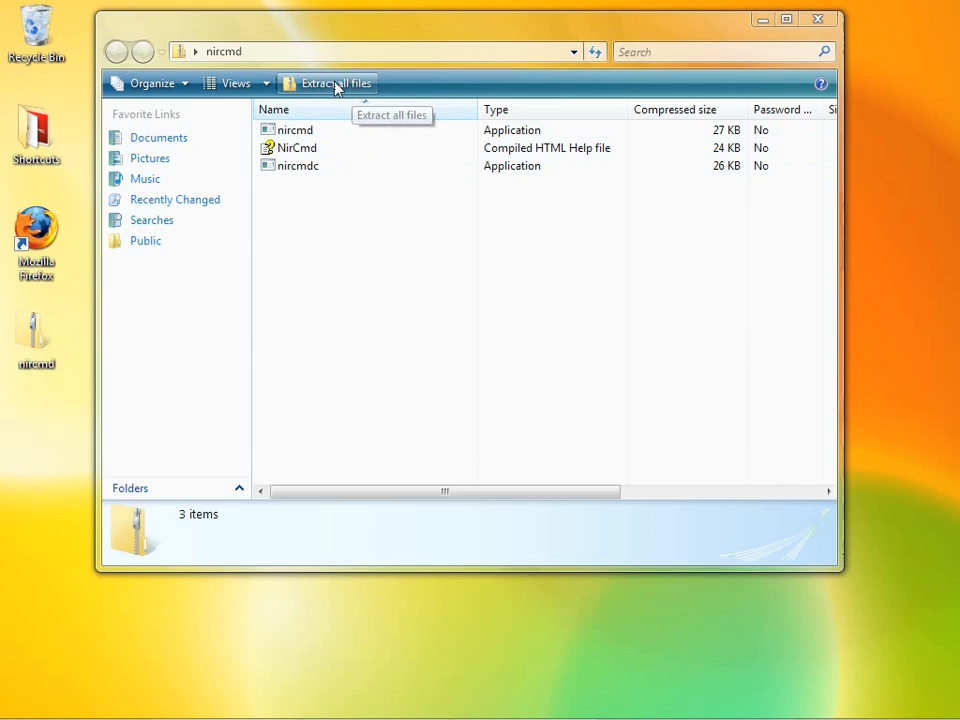
click(337, 83)
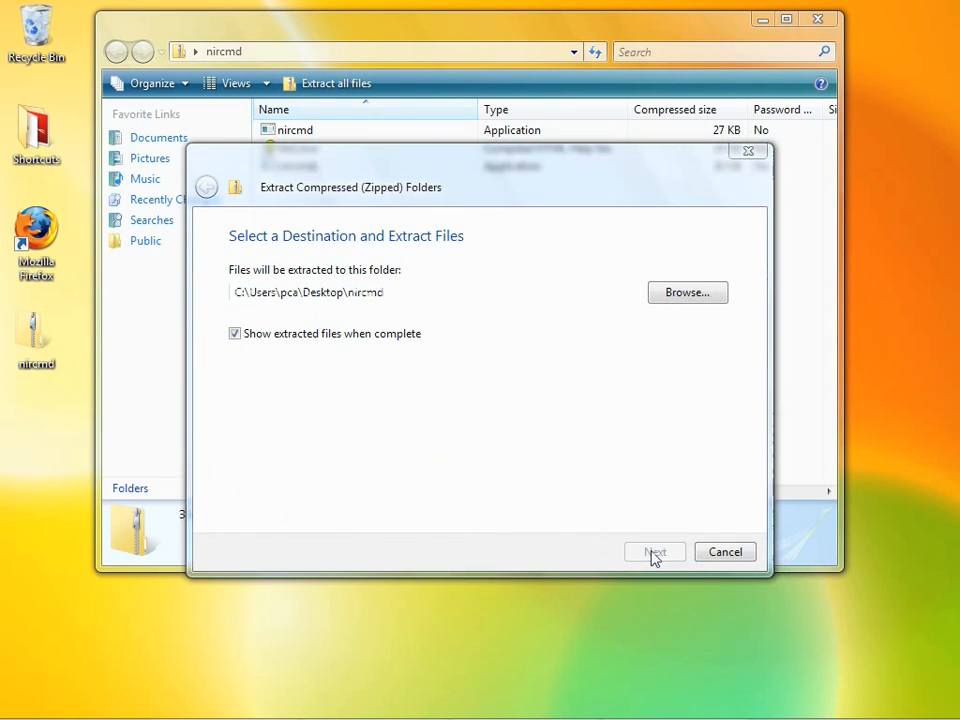
click(654, 551)
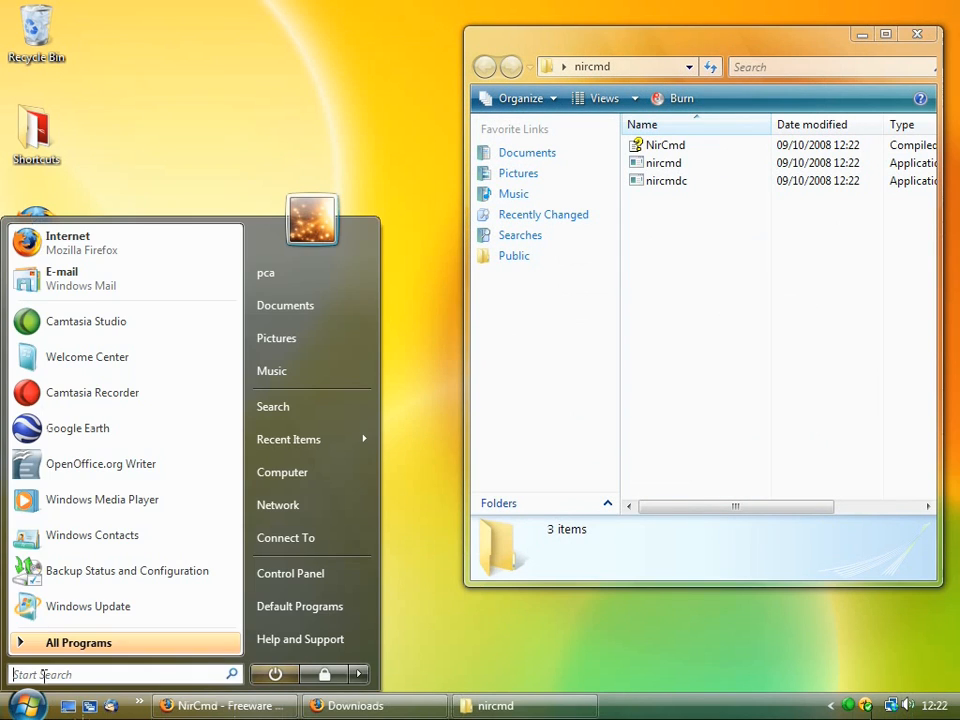
Move nircmd.exe, nircmdc.exe and NirCmd.chm into C:\Windows, then close both Explorer windows.
click(282, 472)
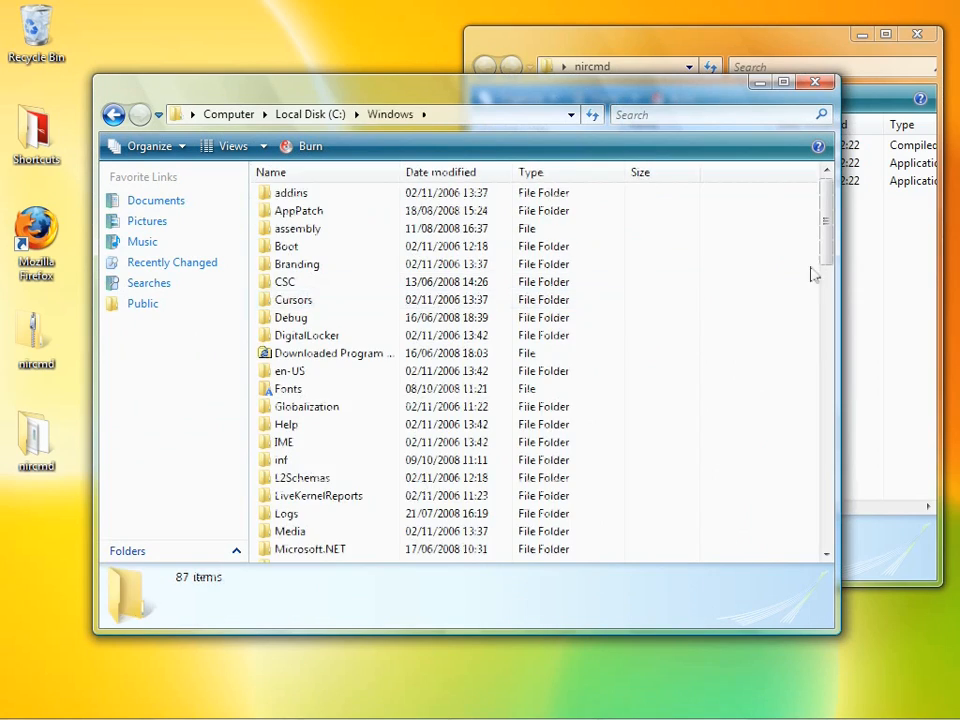
scroll(down, 3)
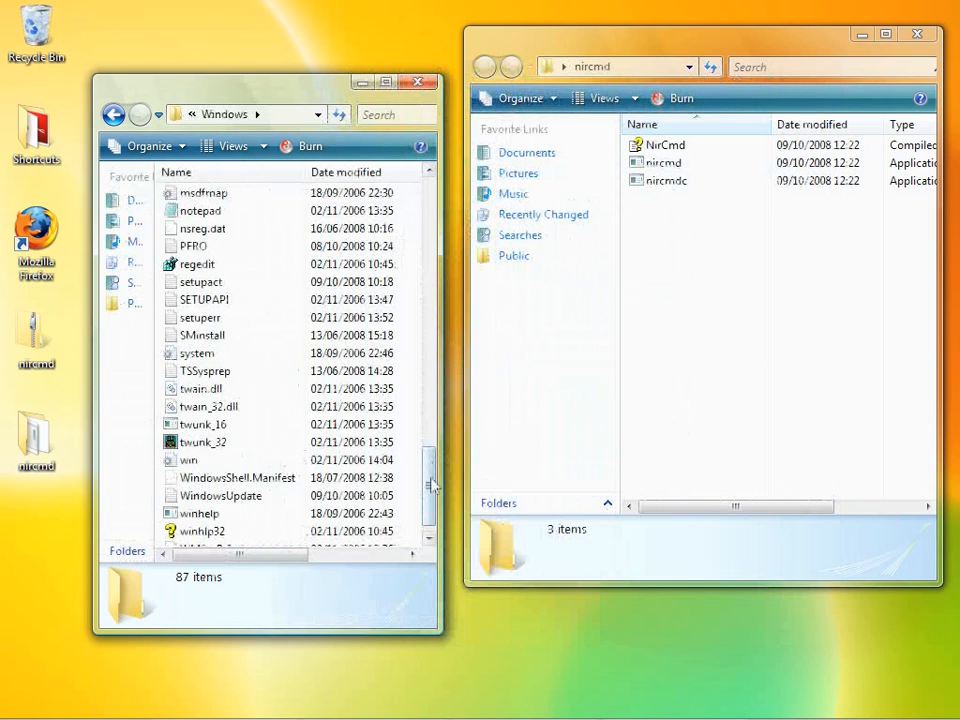
click(665, 145)
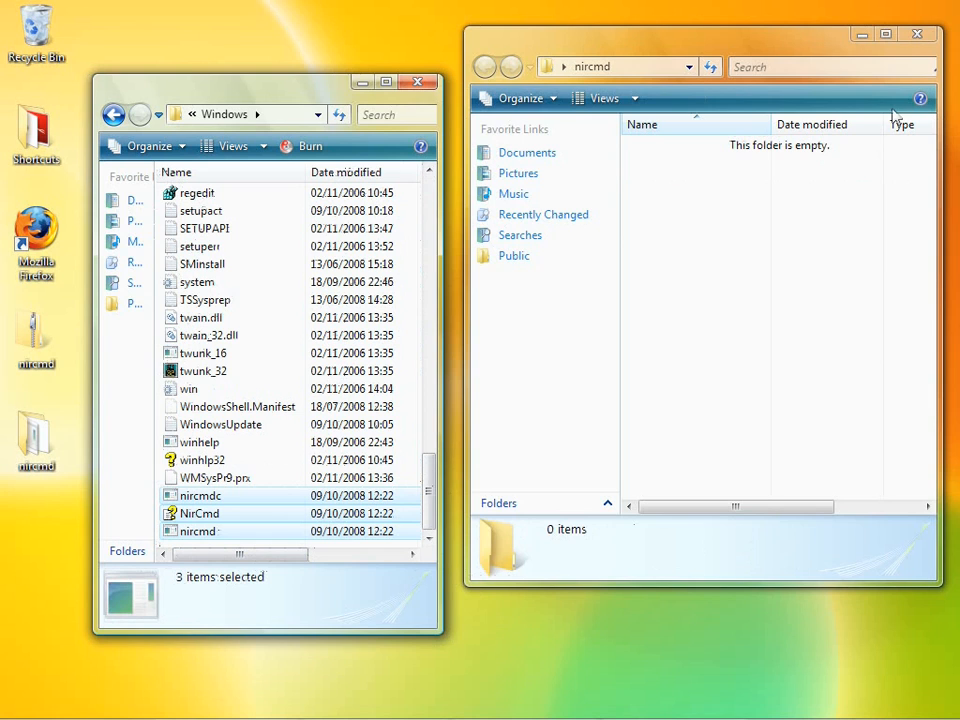
click(915, 33)
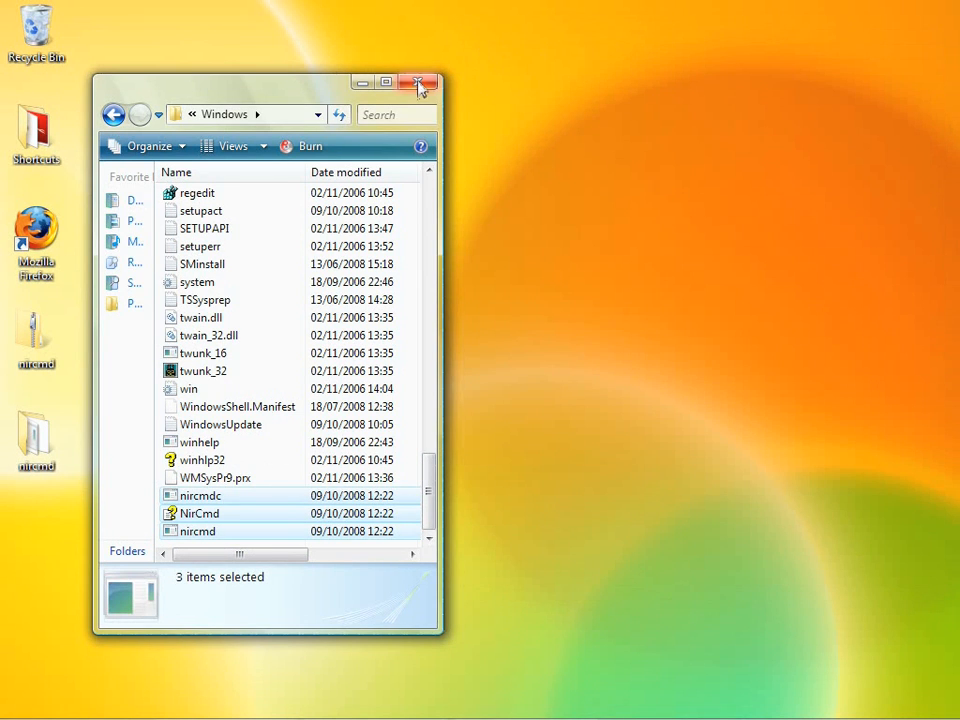
click(416, 82)
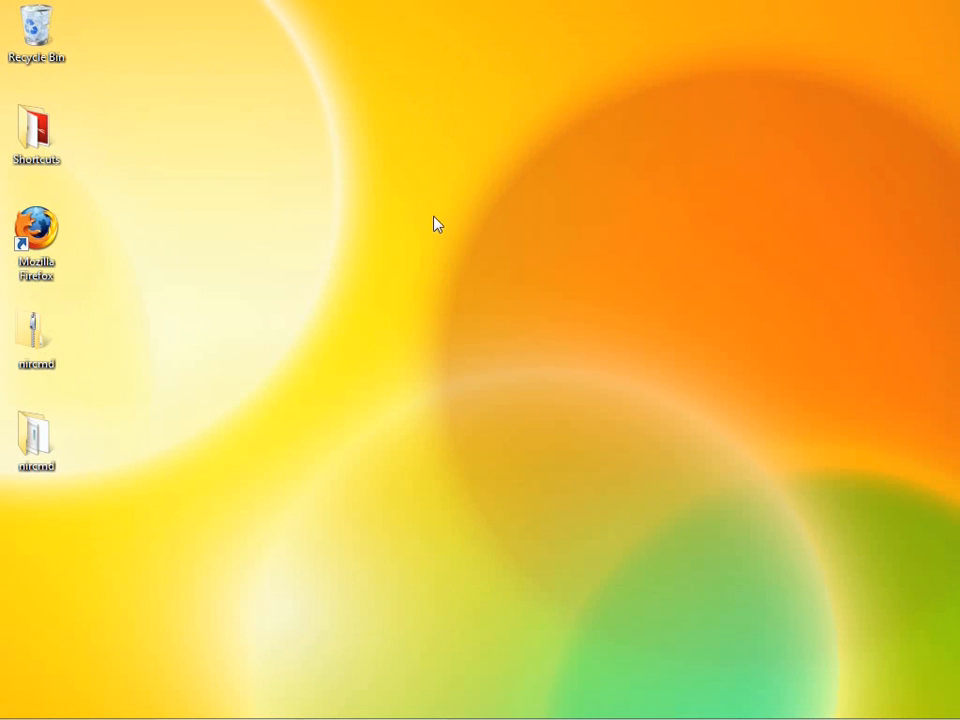
mouse_move(383, 198)
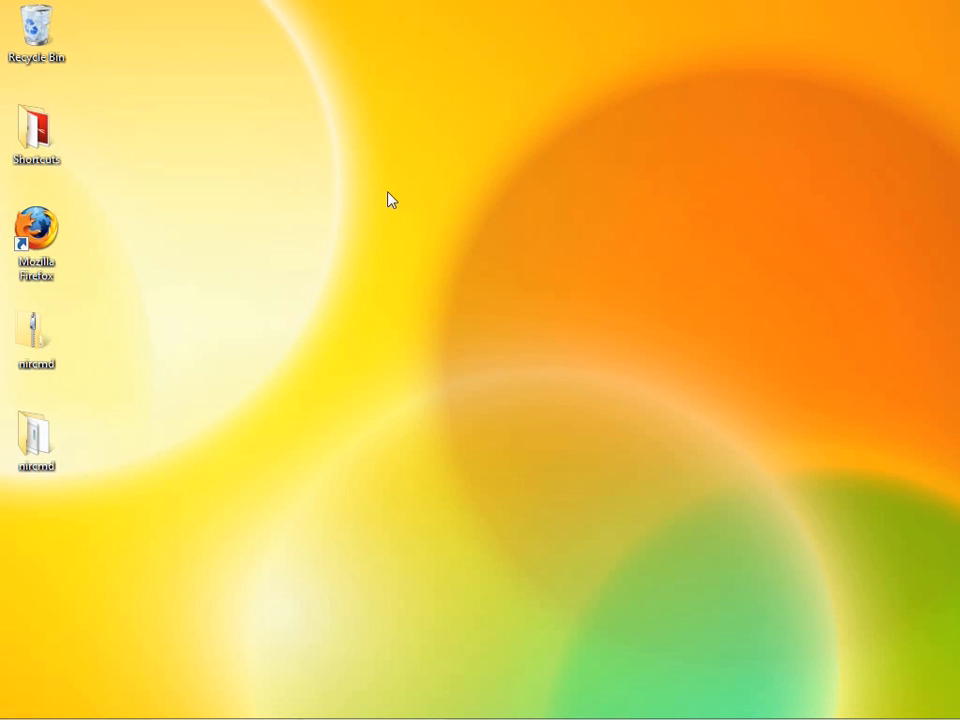
Create a new desktop shortcut targeting c:\windows\nircmd.exe mutesysvolume 2.
right_click(390, 199)
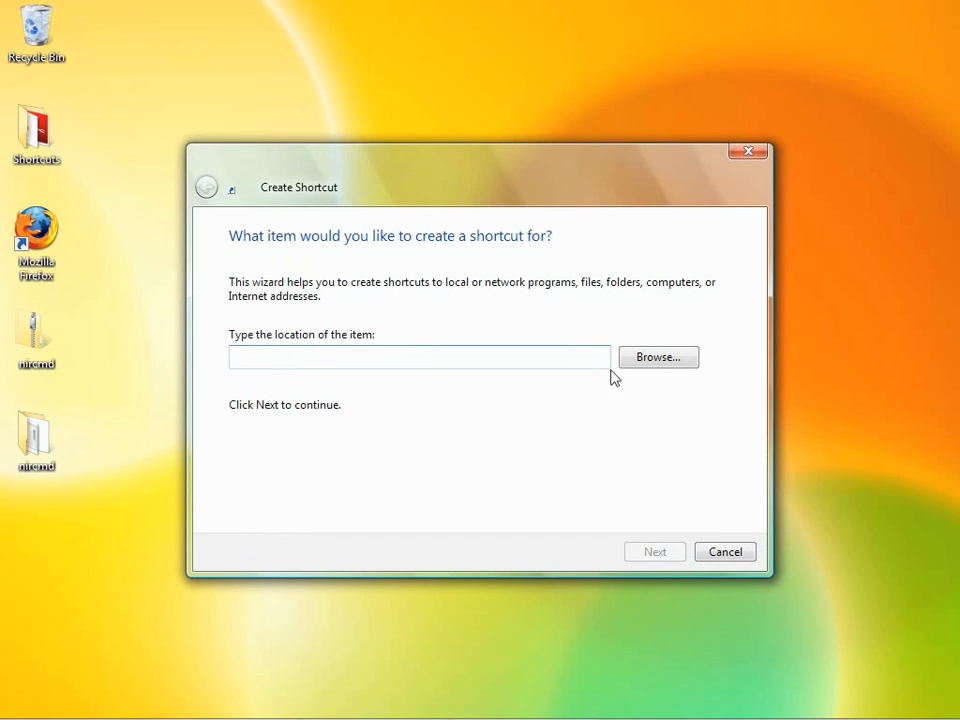
click(419, 357)
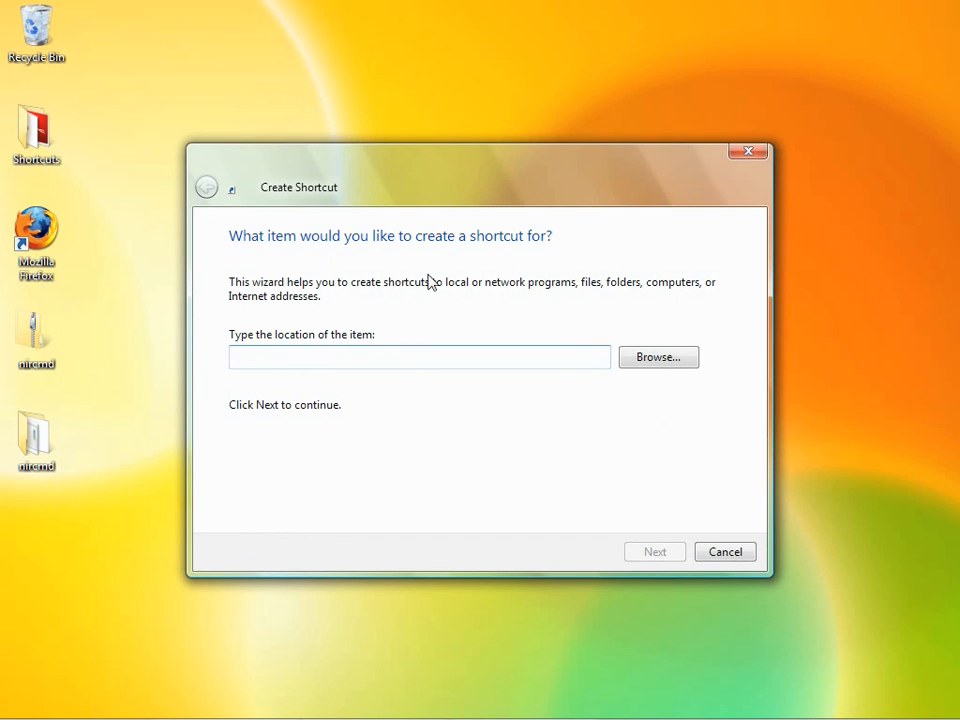
click(420, 357)
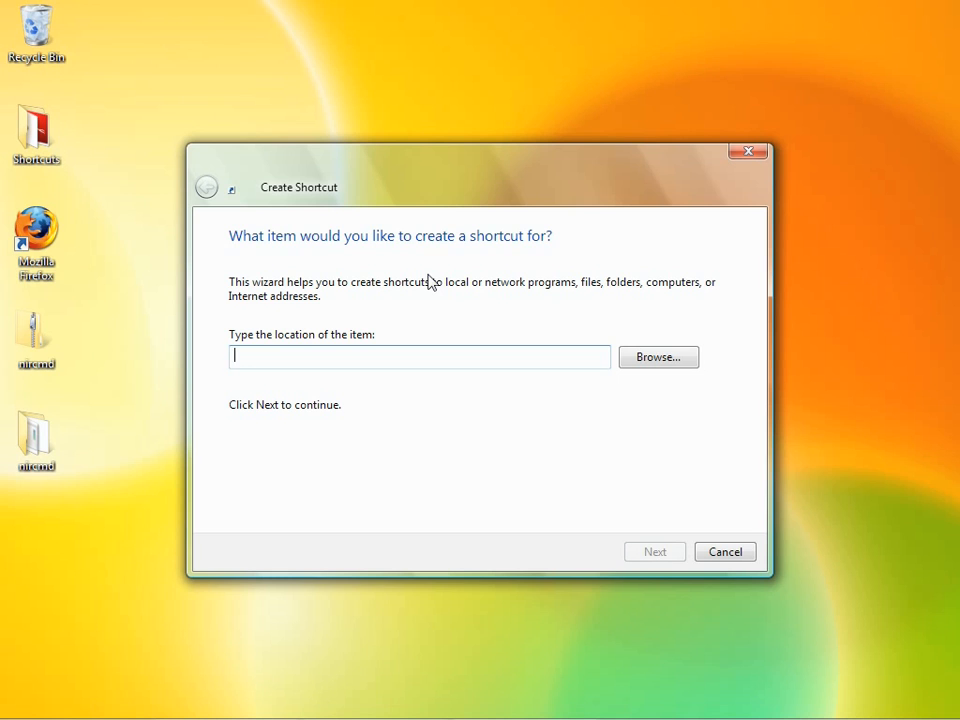
text(c:\windows)
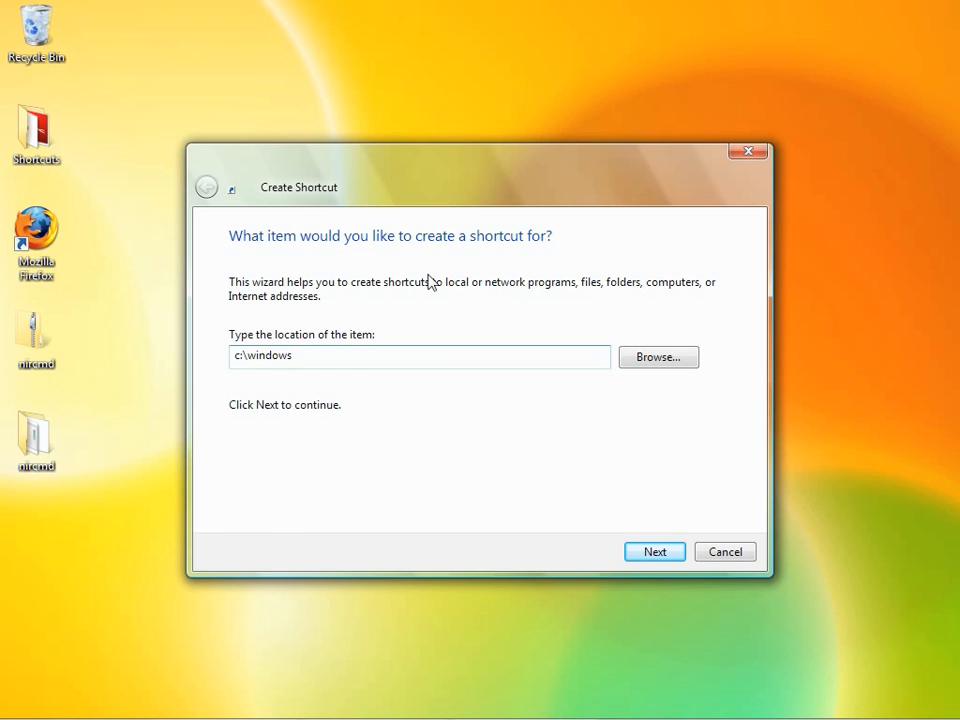
text(\nir)
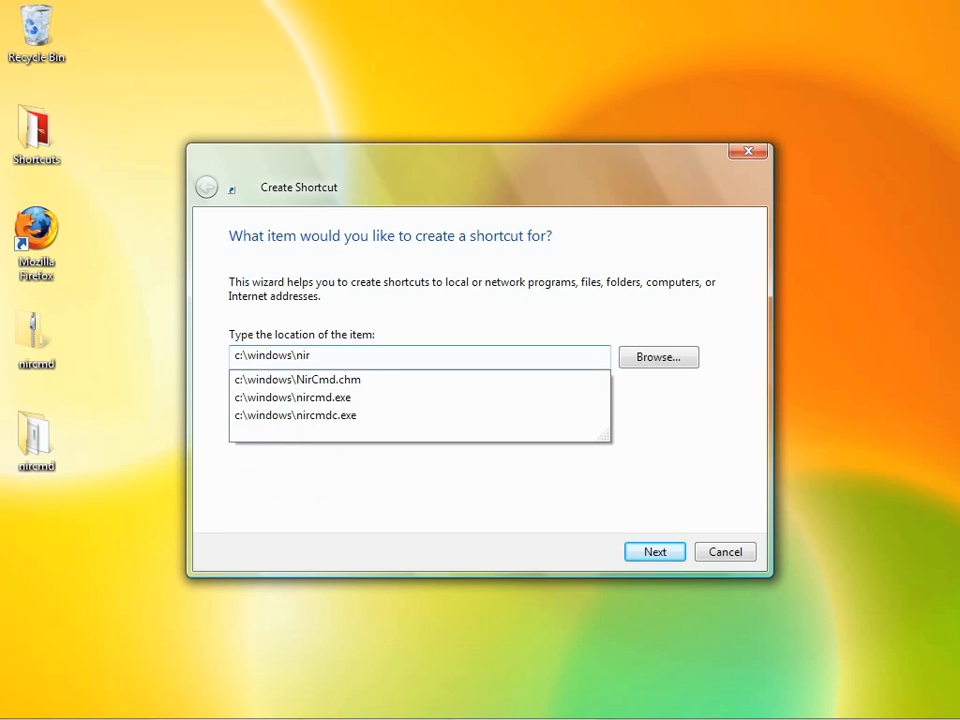
click(292, 397)
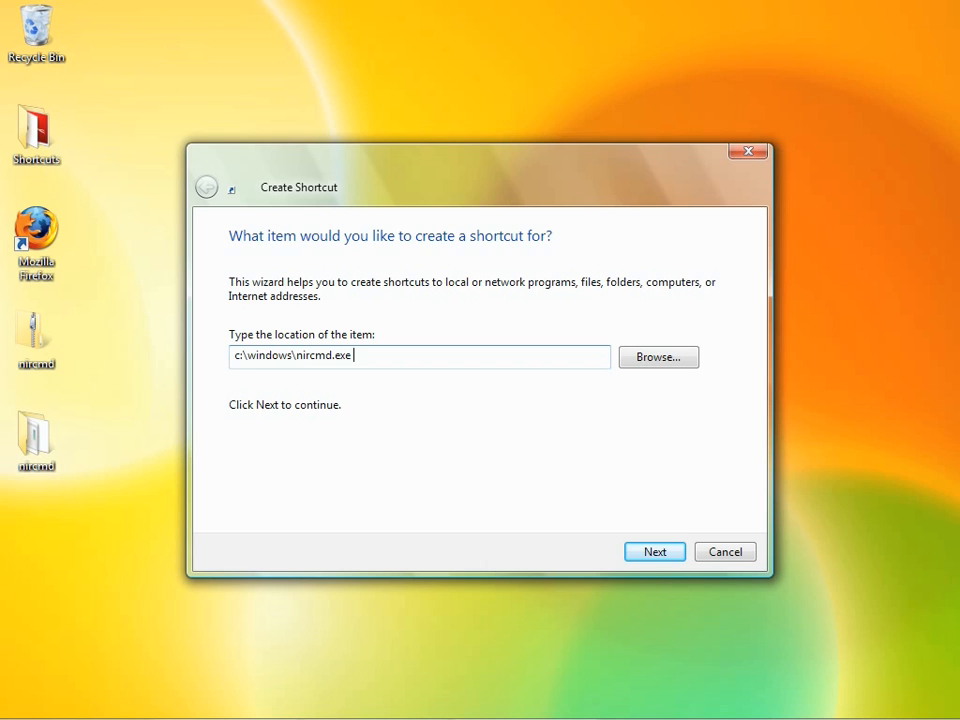
text(mutes)
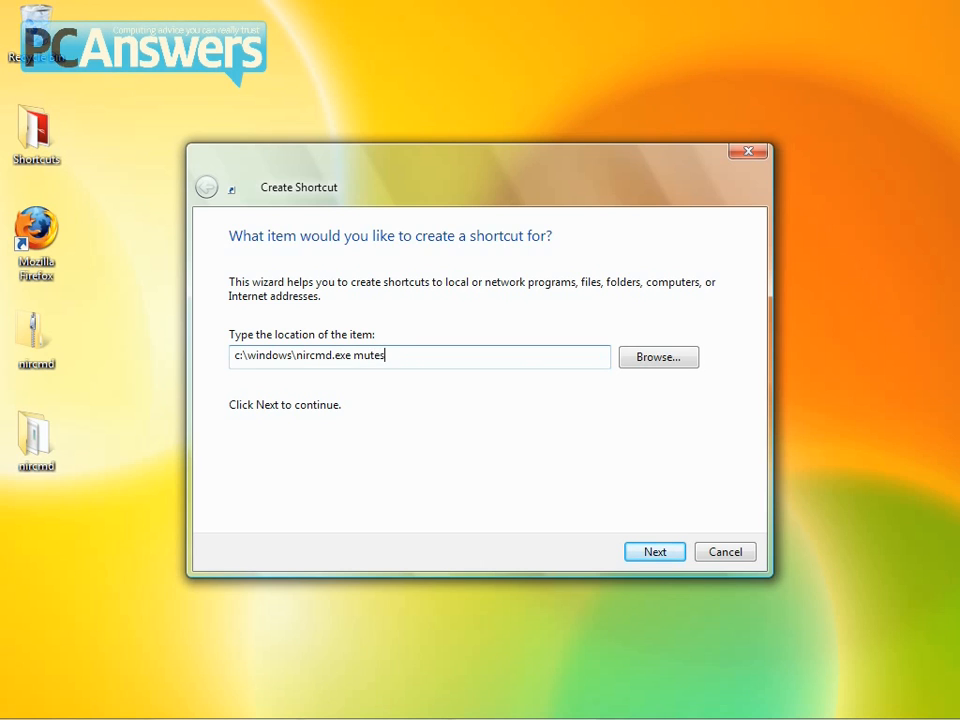
text(ysvolume 2)
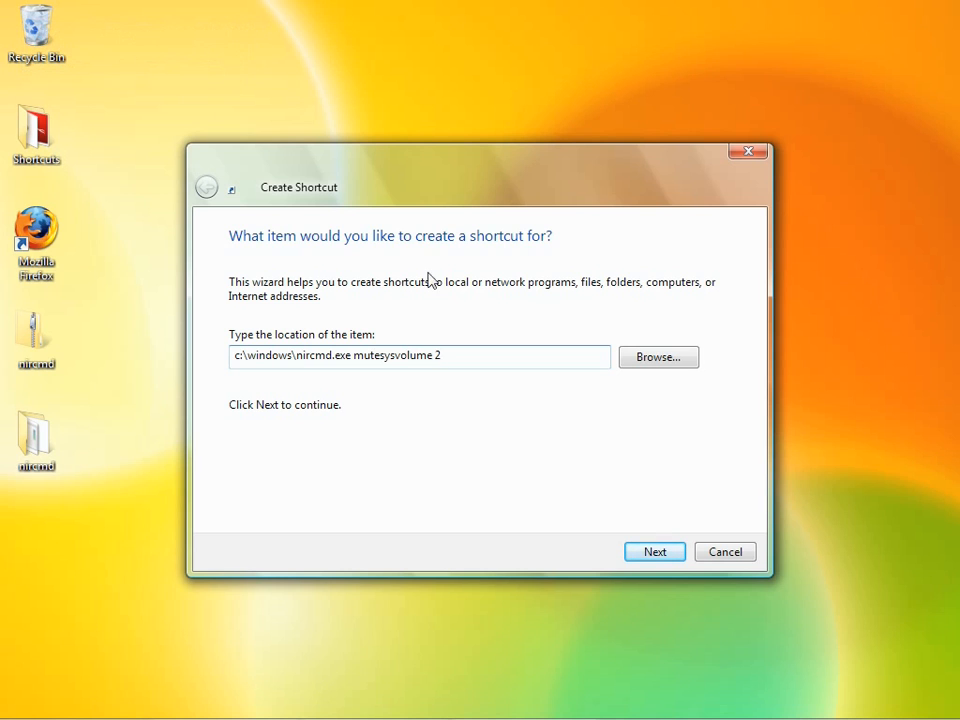
click(654, 551)
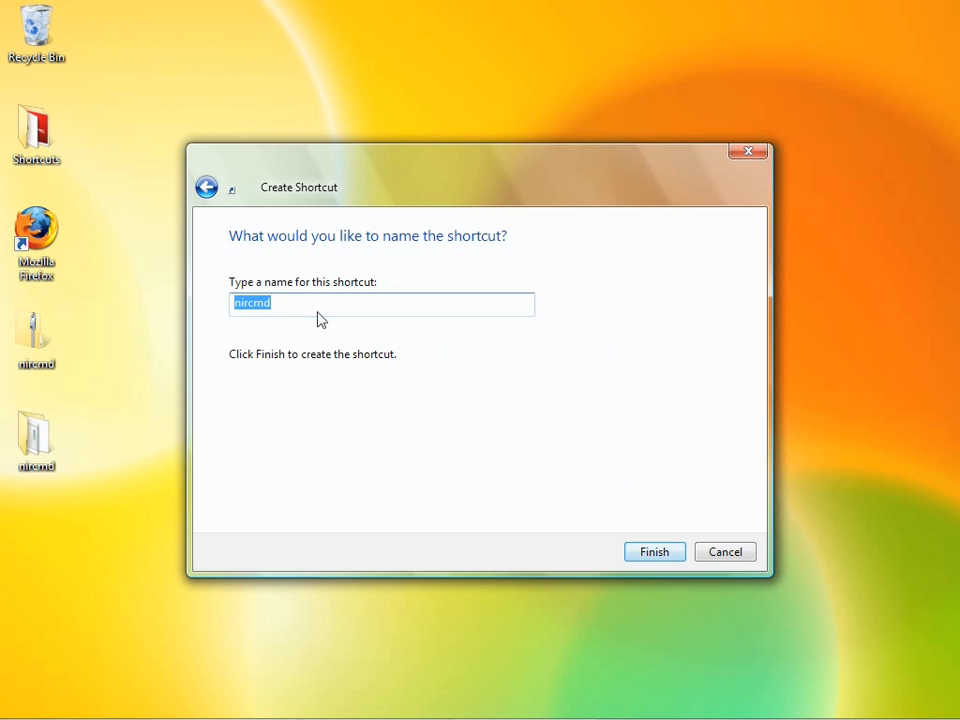
Name the shortcut 'Mute' and finish the wizard.
text(Mute)
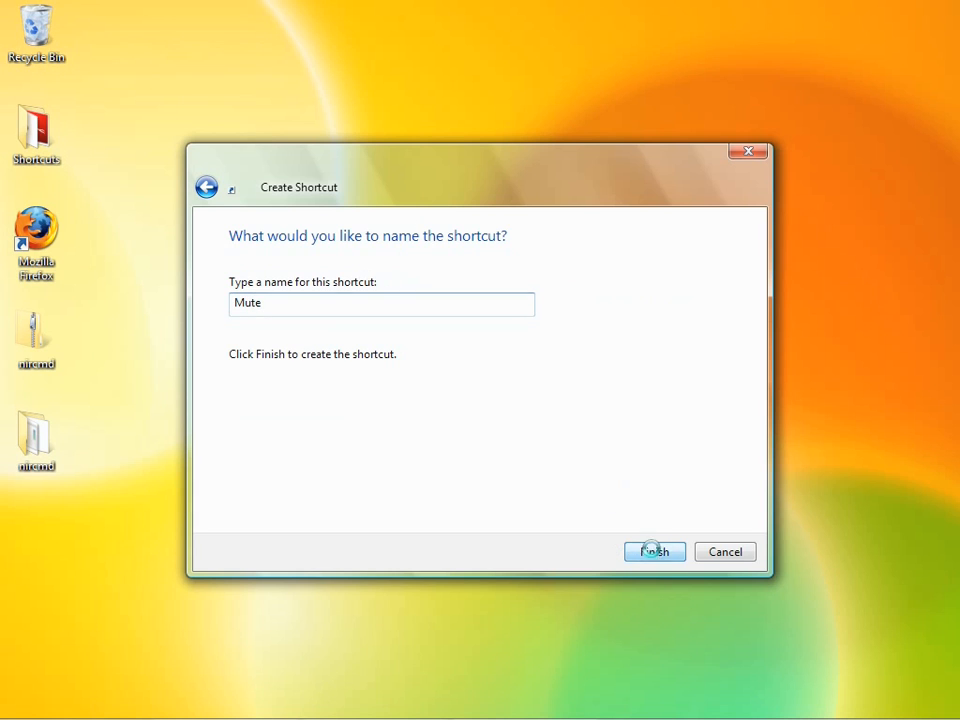
click(654, 551)
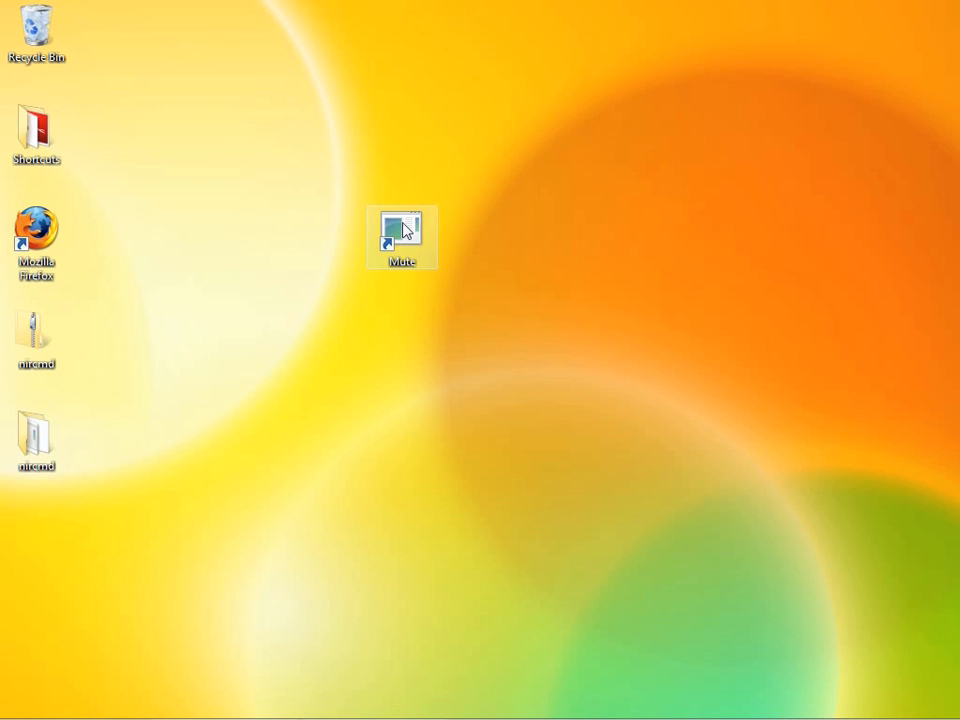
Open the Mute shortcut's Properties and move the dialog higher on screen.
right_click(404, 237)
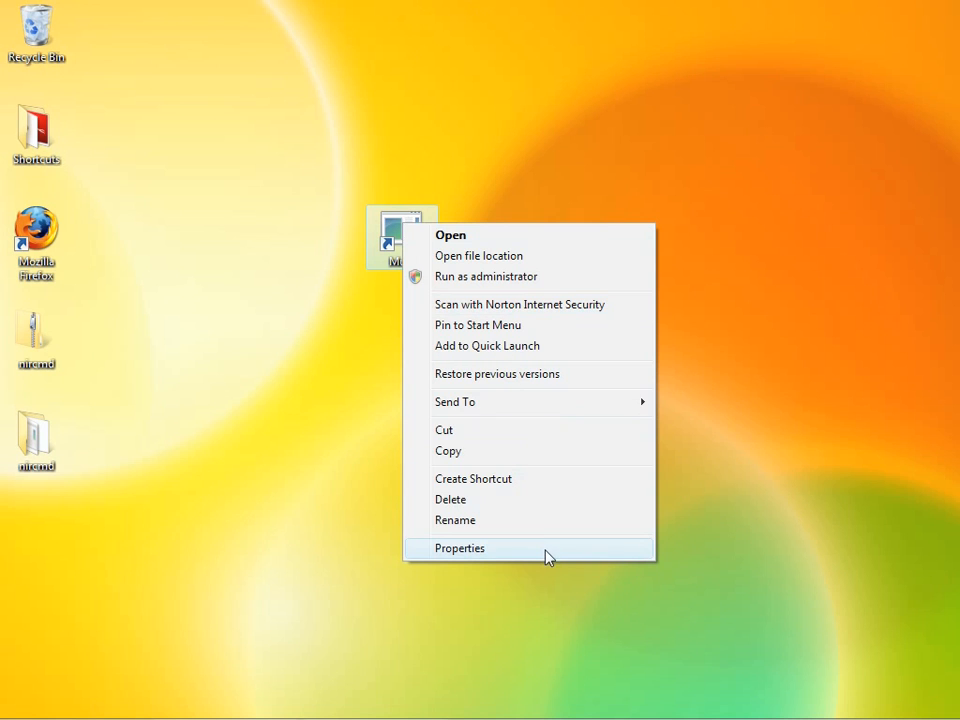
mouse_move(553, 555)
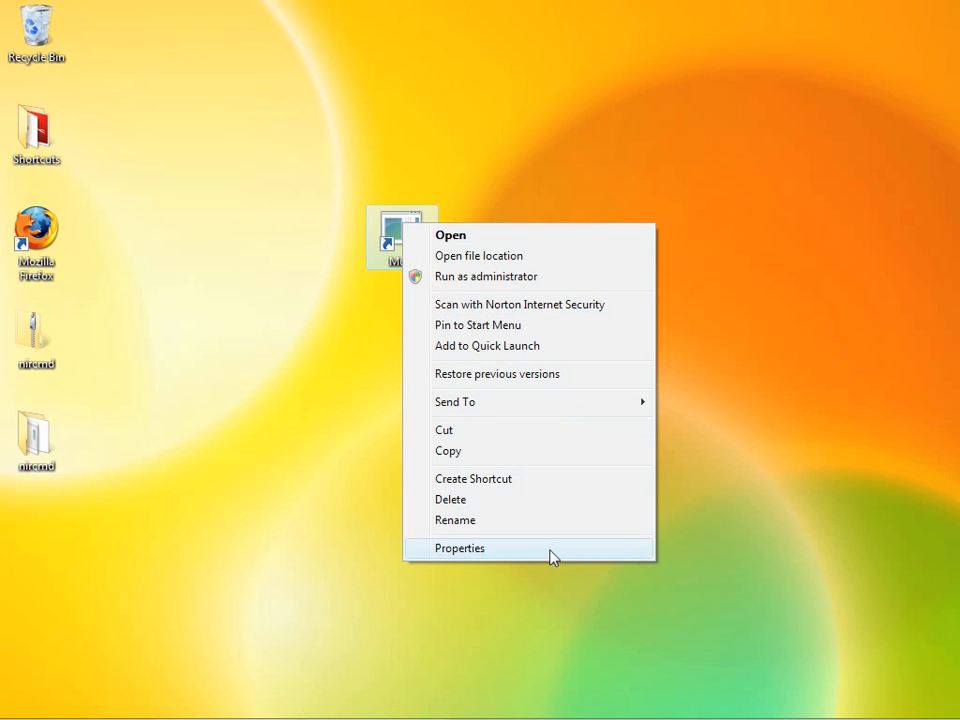
click(459, 548)
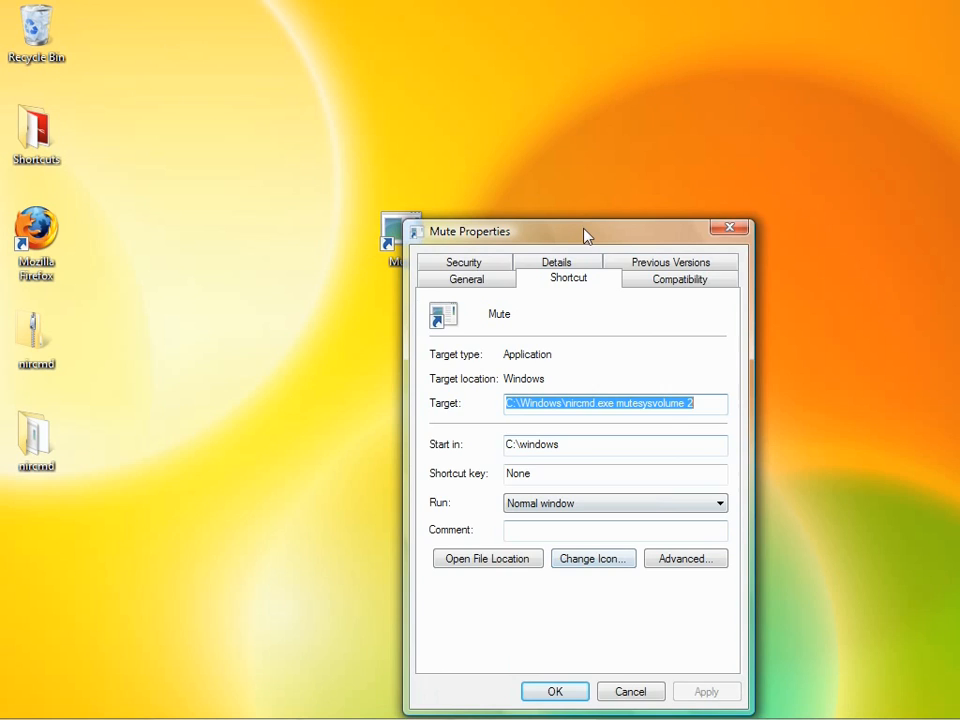
drag(585, 231, 543, 104)
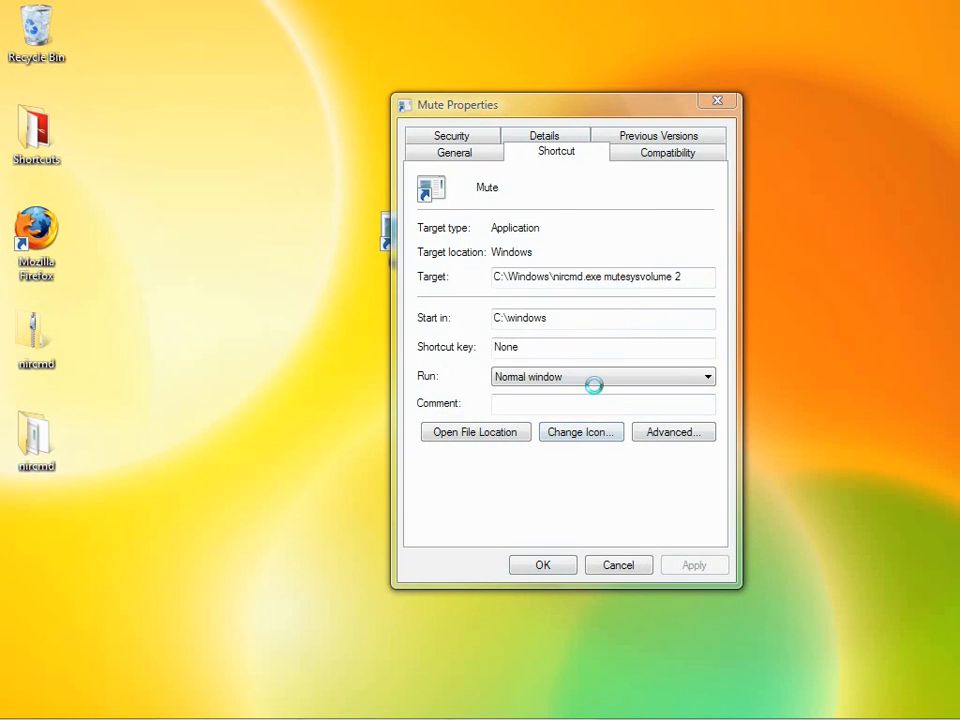
Switch the Mute shortcut's icon to the SHELL32 speaker icon and close Properties.
click(580, 432)
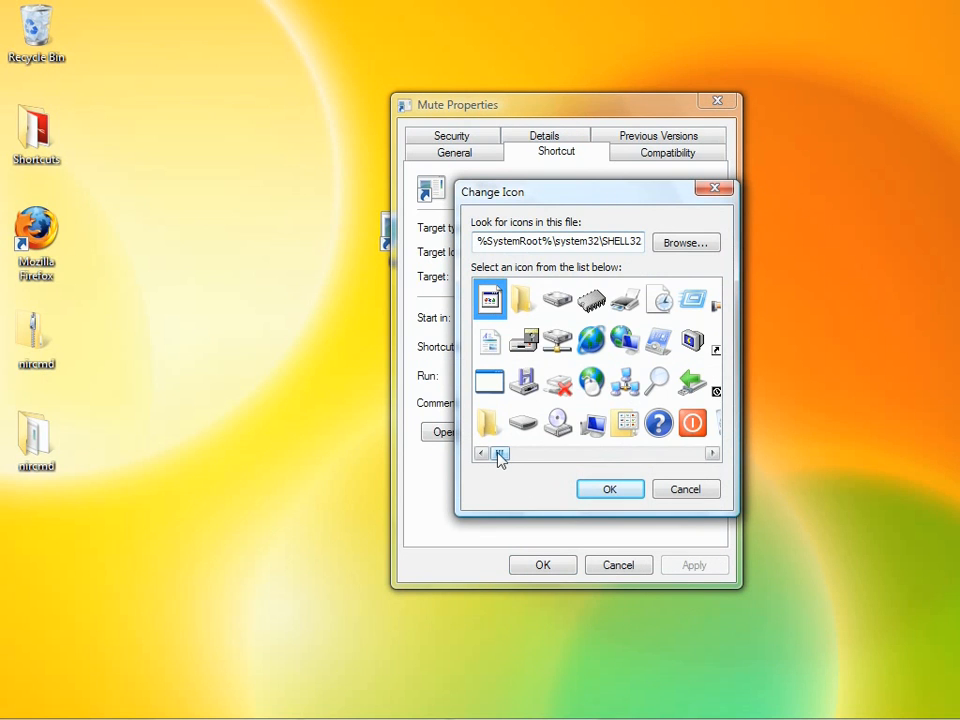
click(500, 453)
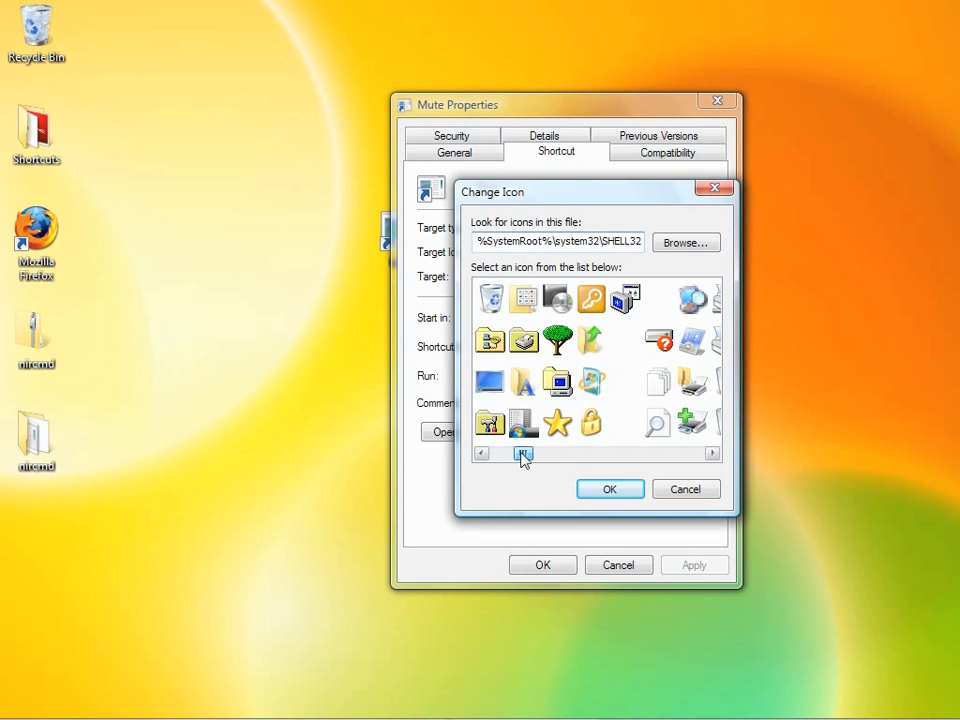
click(523, 453)
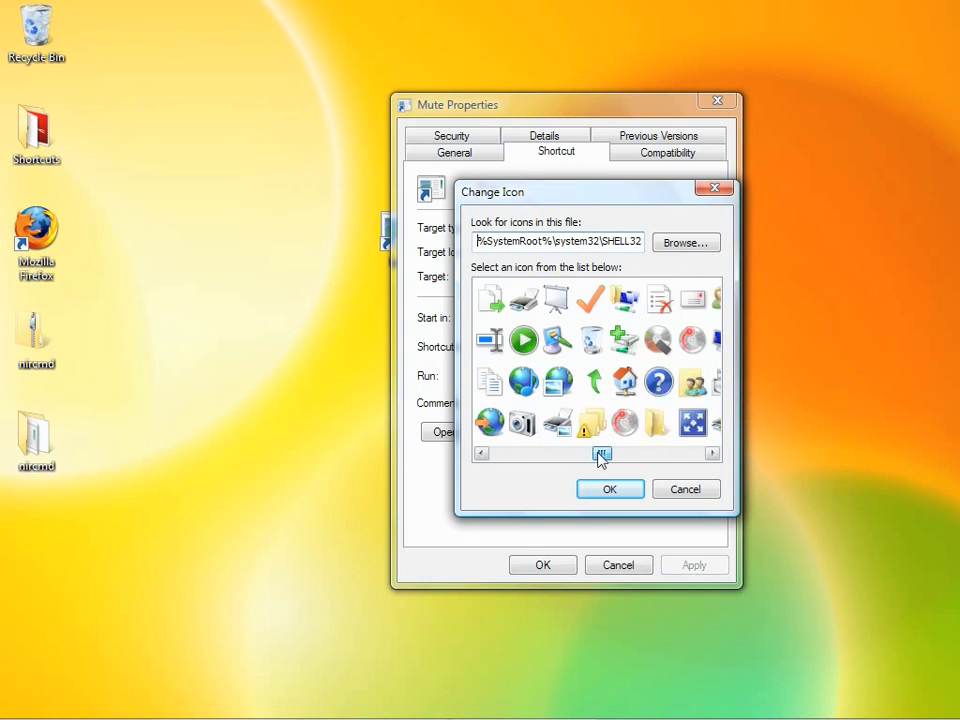
click(602, 453)
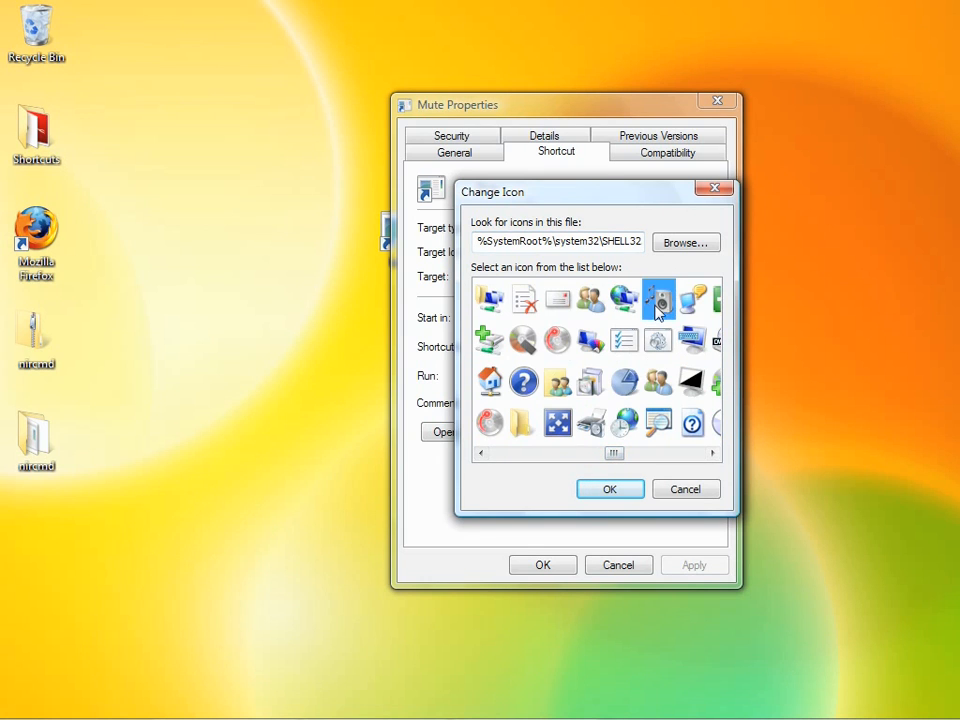
click(610, 489)
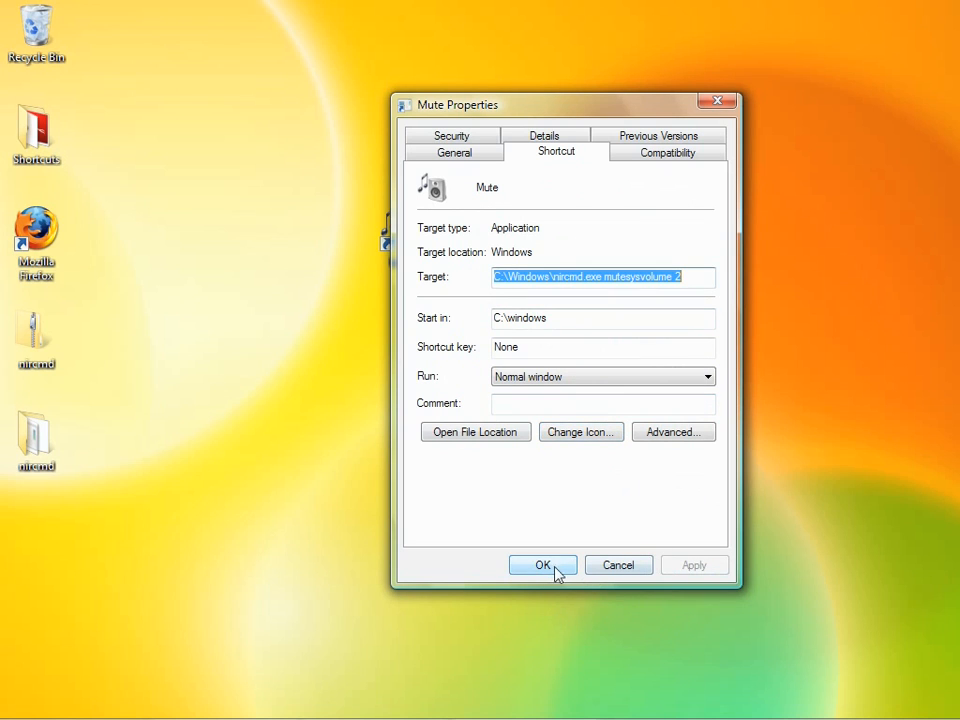
click(542, 565)
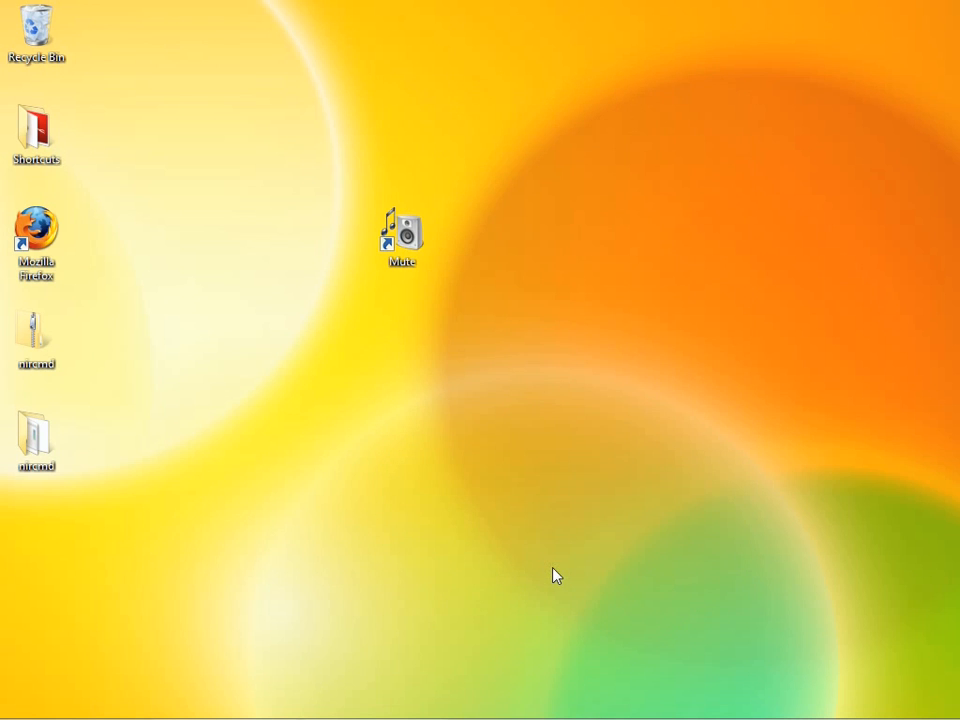
mouse_move(358, 675)
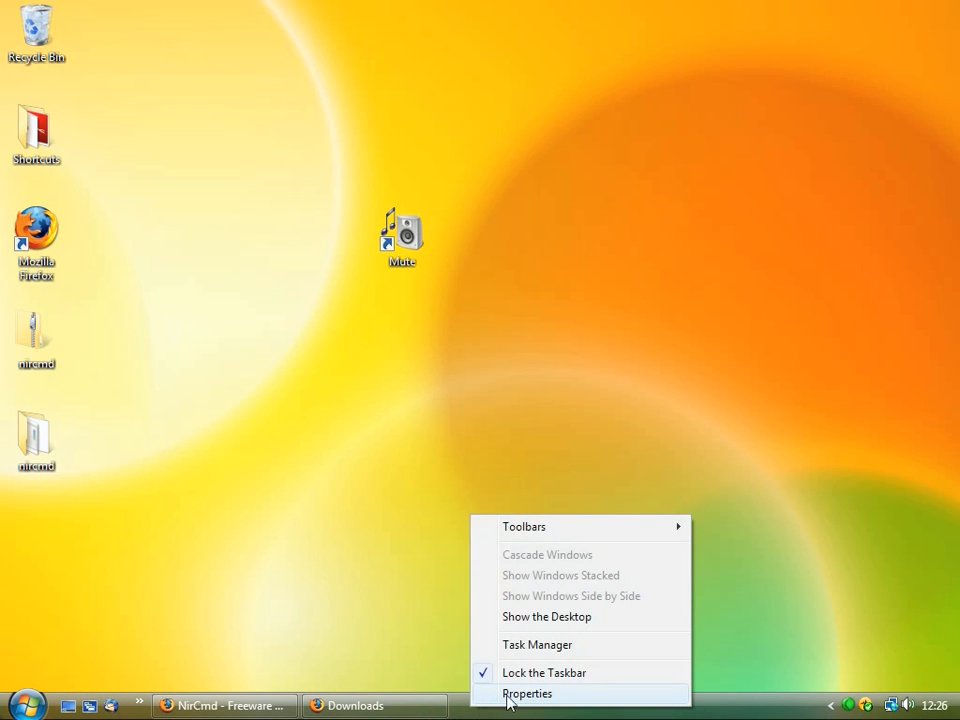
Uncheck 'Auto-hide the taskbar' in taskbar properties and apply.
click(523, 693)
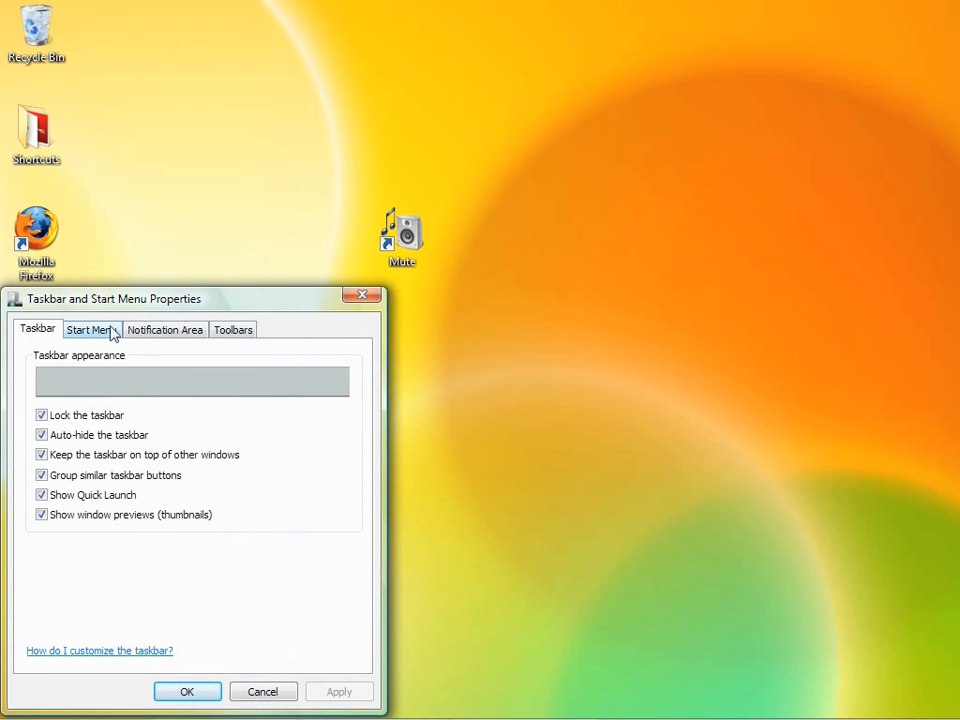
mouse_move(89, 534)
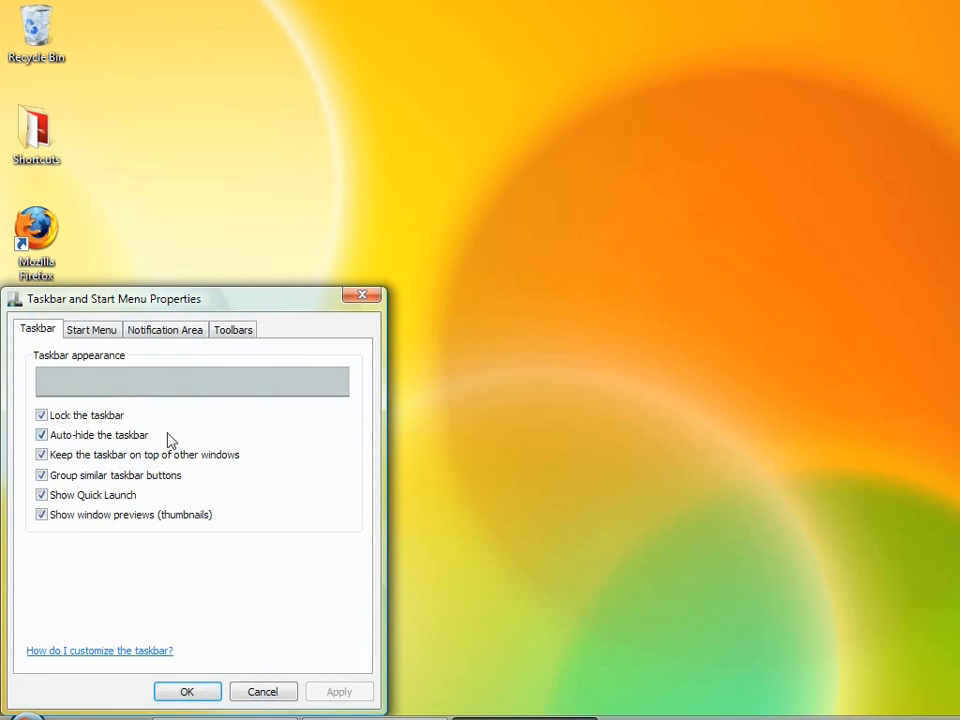
click(40, 434)
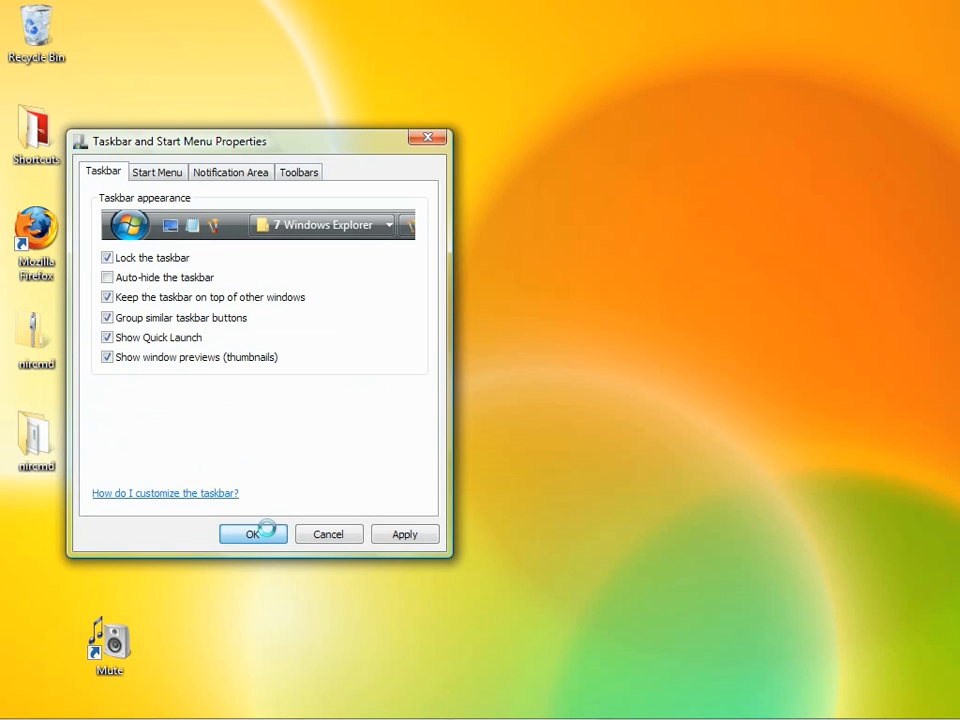
click(252, 534)
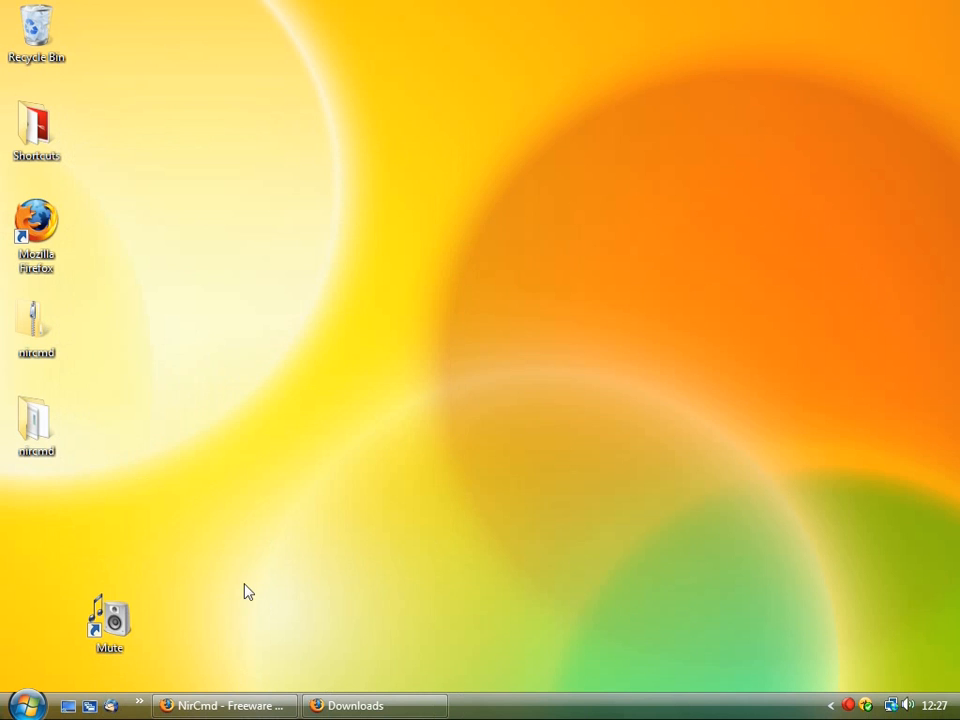